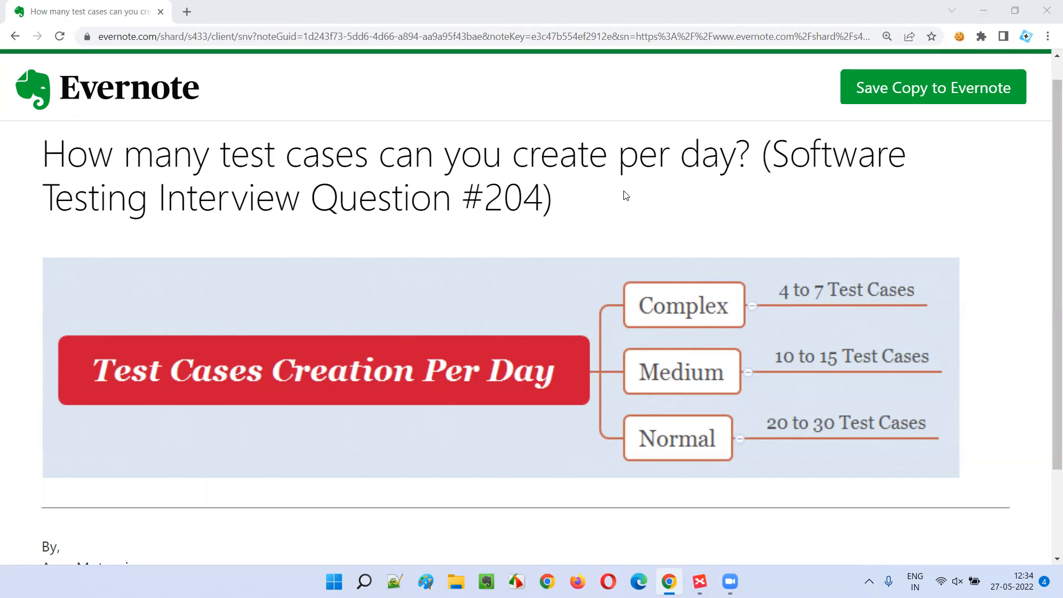
mouse_move(69, 210)
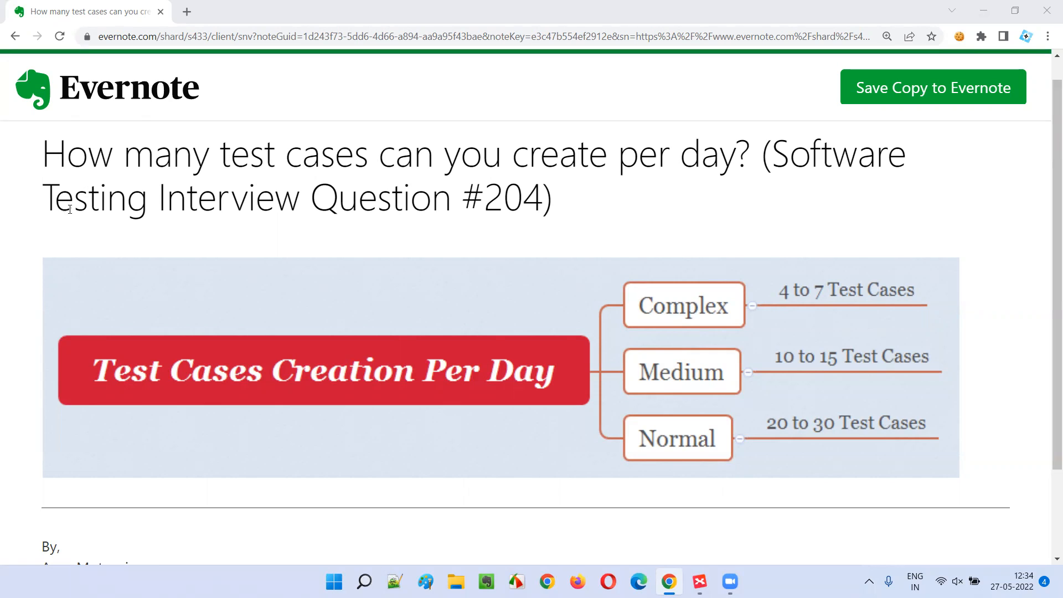
Emphasise question number 204 and the words 'test cases' and 'per day', then clear the highlight
double_click(502, 197)
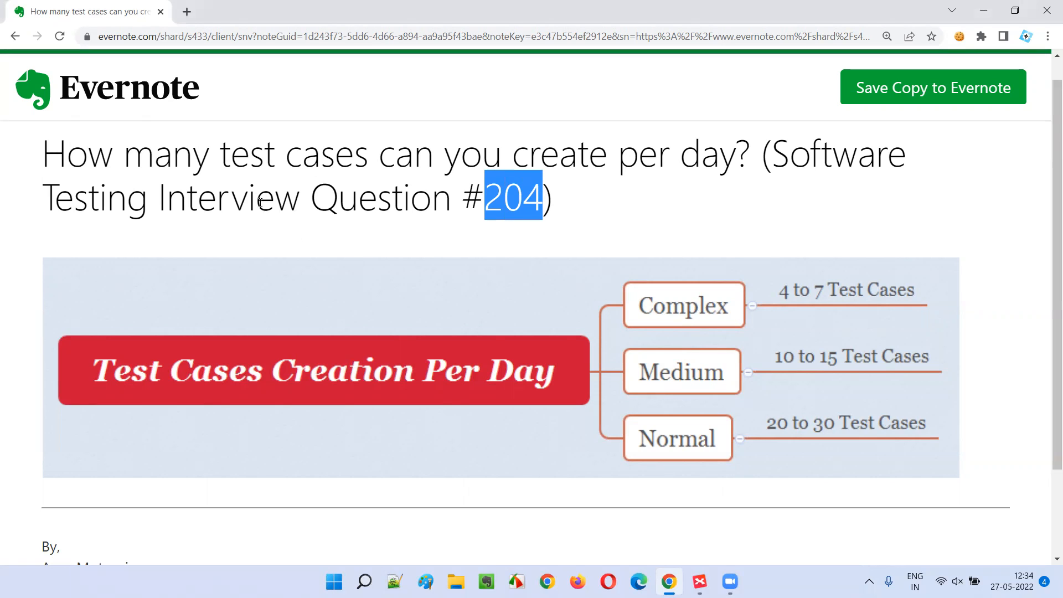
double_click(285, 154)
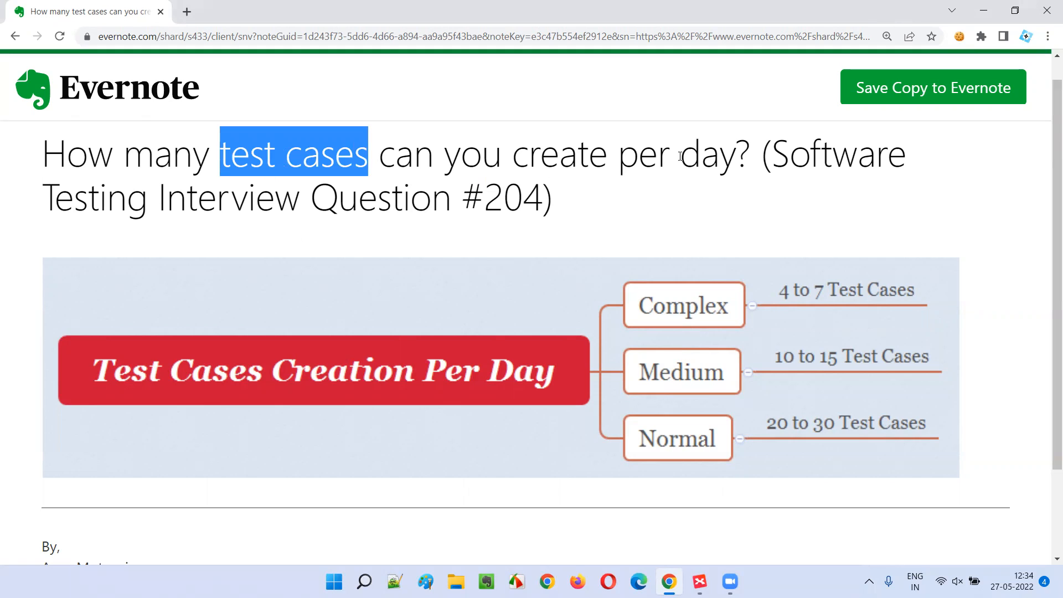
double_click(674, 153)
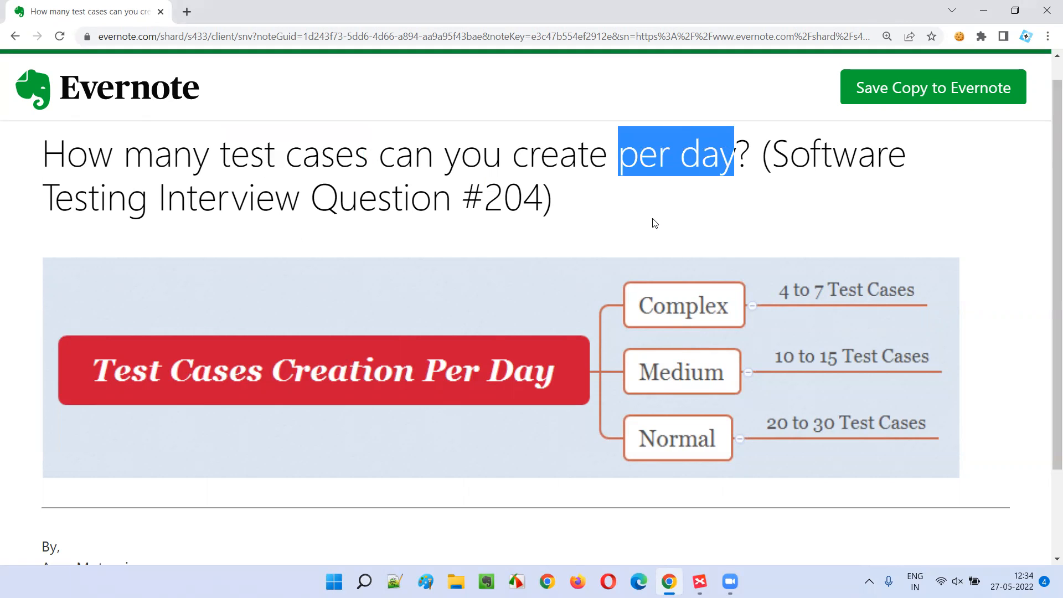
click(655, 223)
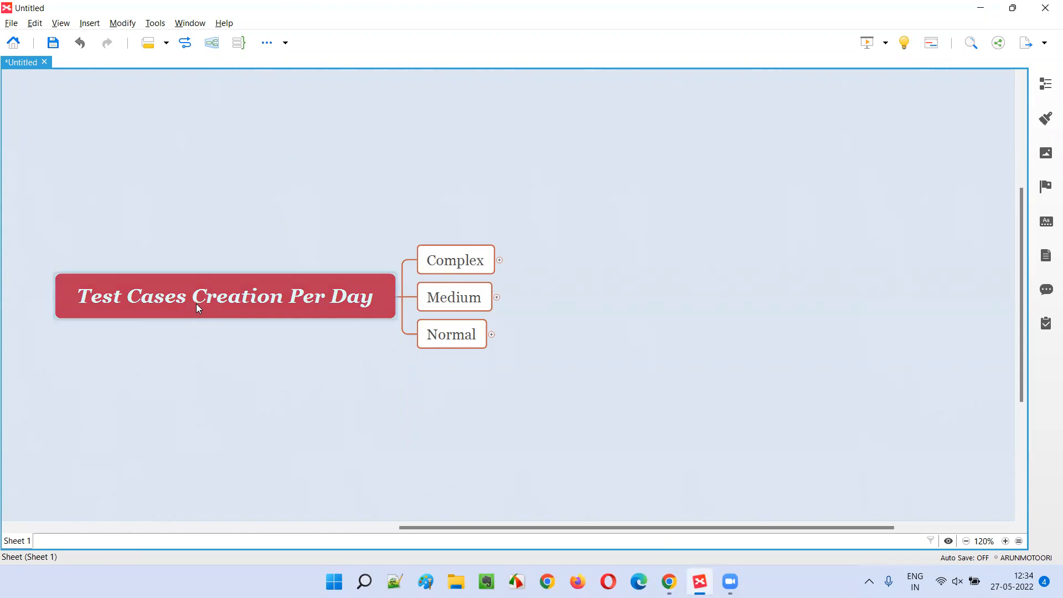
Select the Test Cases Creation Per Day topic, then the Complex, Medium and Normal branches in turn
click(224, 296)
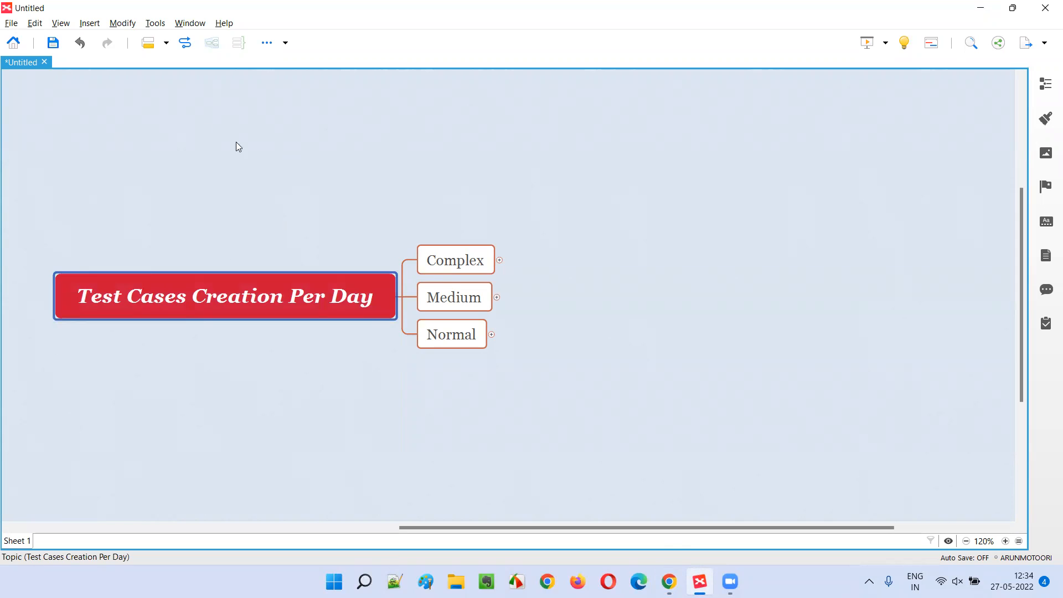
mouse_move(291, 230)
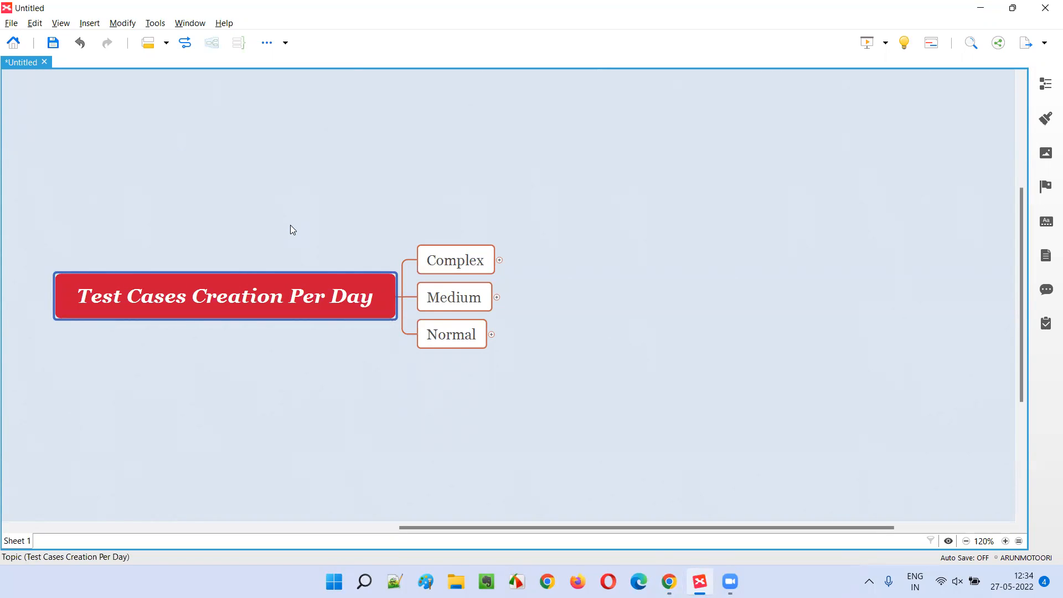
mouse_move(306, 247)
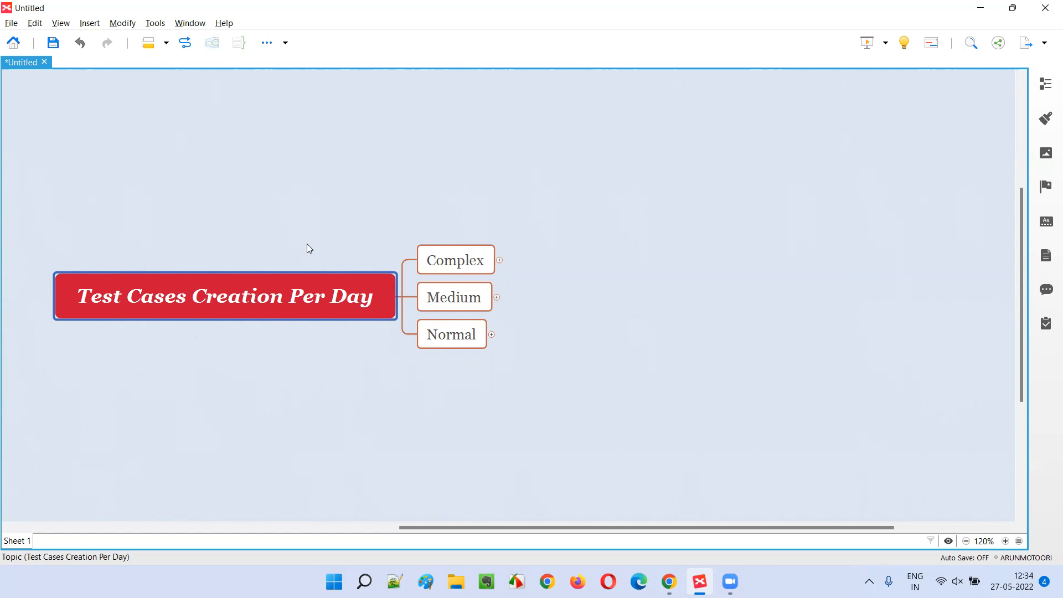
mouse_move(321, 313)
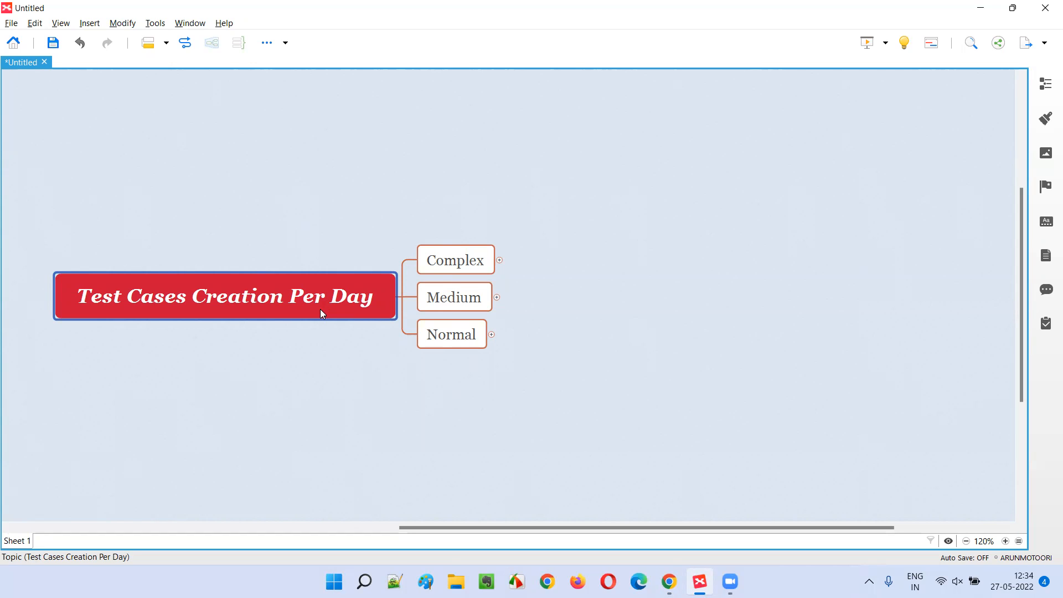
mouse_move(454, 236)
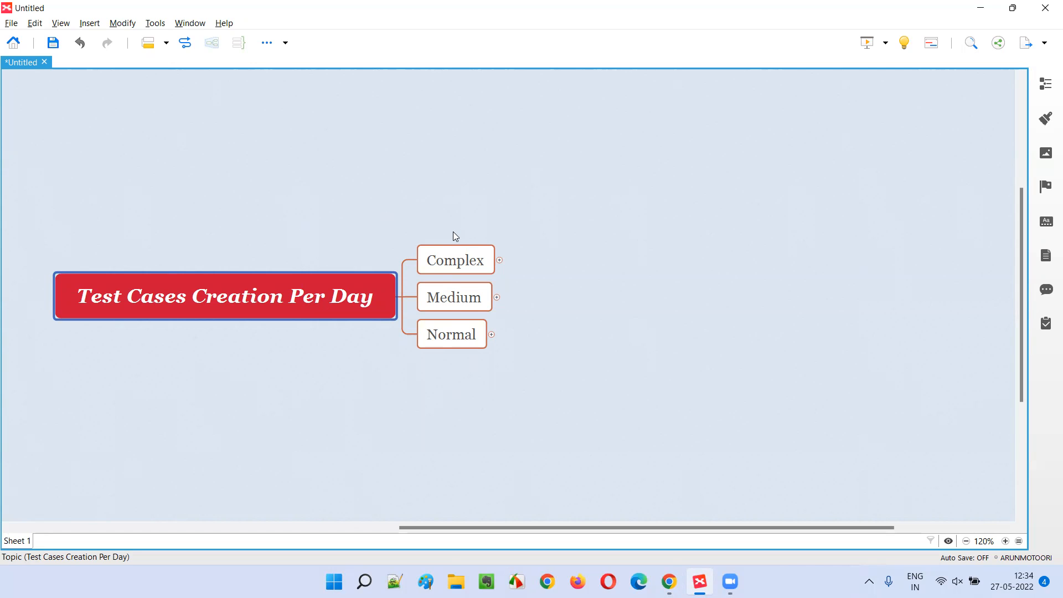
mouse_move(452, 238)
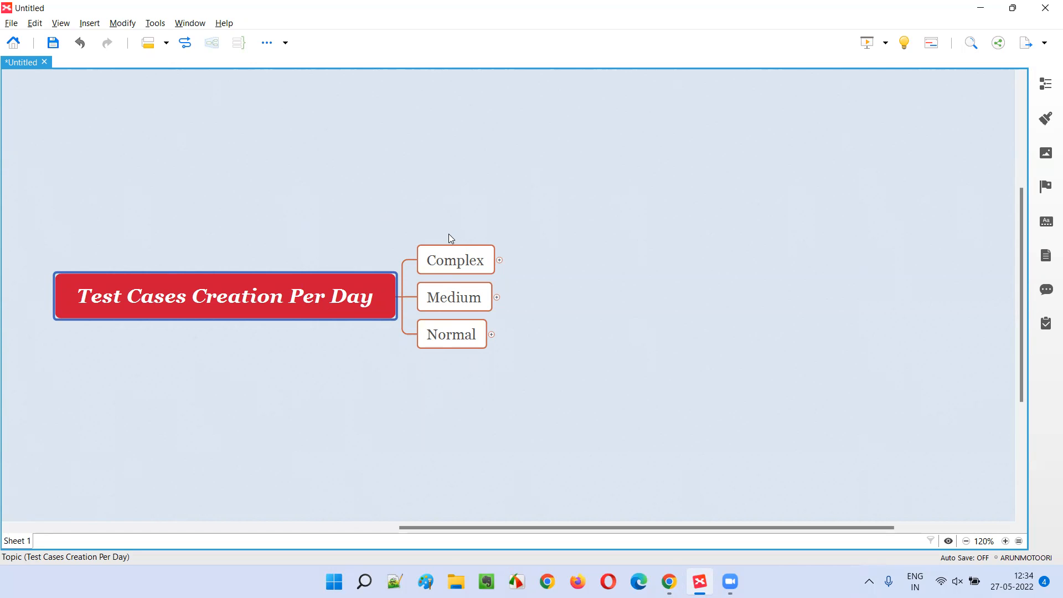
mouse_move(389, 211)
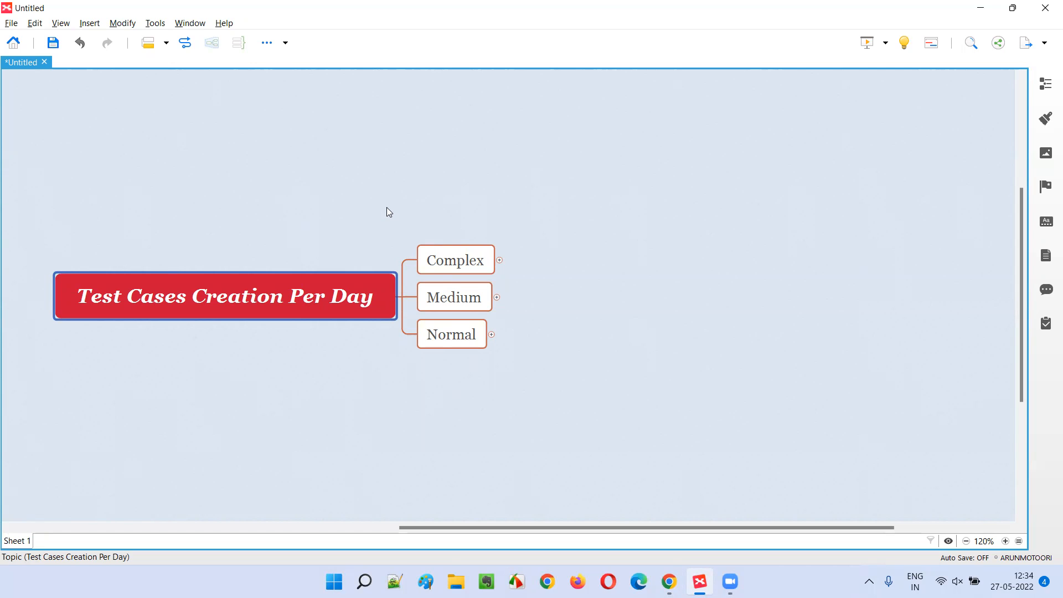
mouse_move(472, 227)
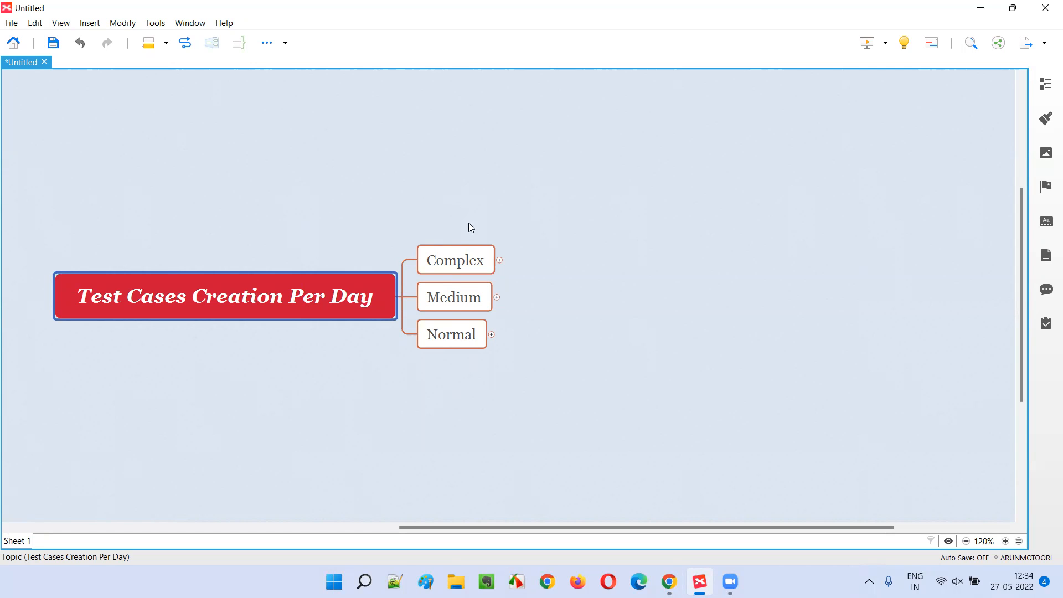
click(456, 259)
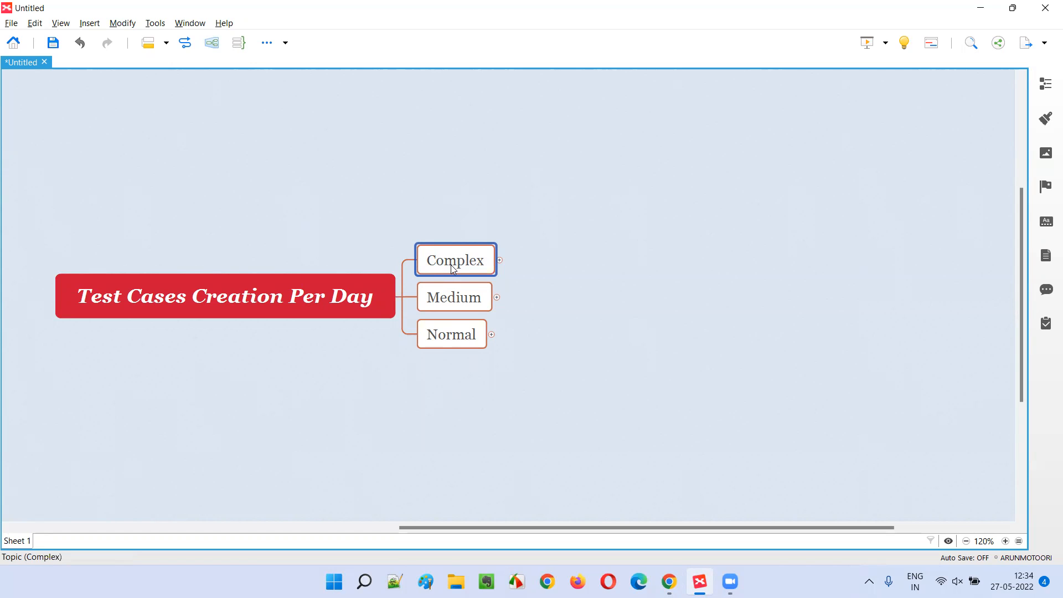
mouse_move(468, 277)
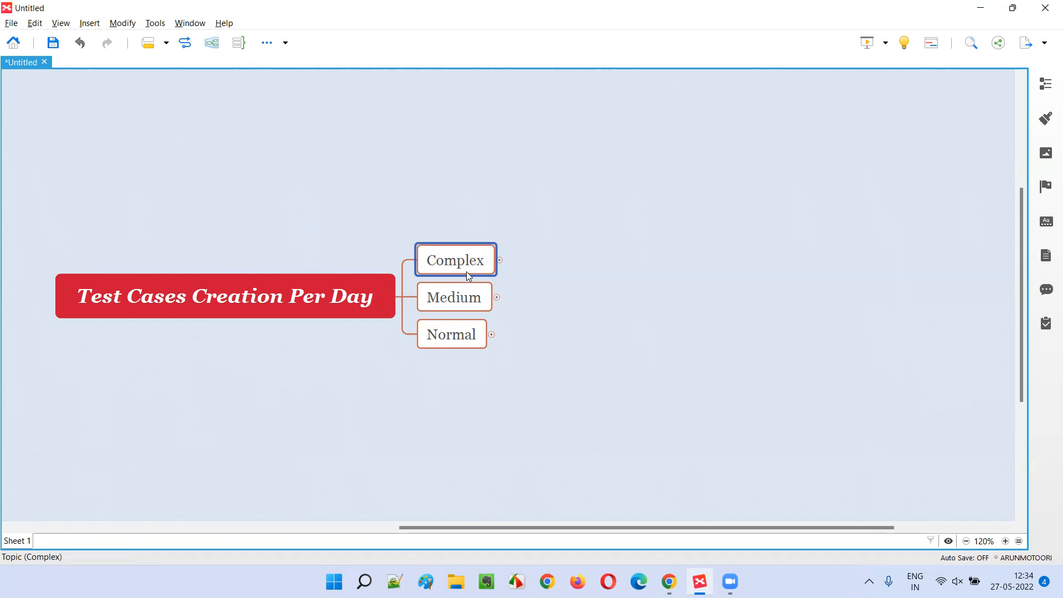
click(453, 297)
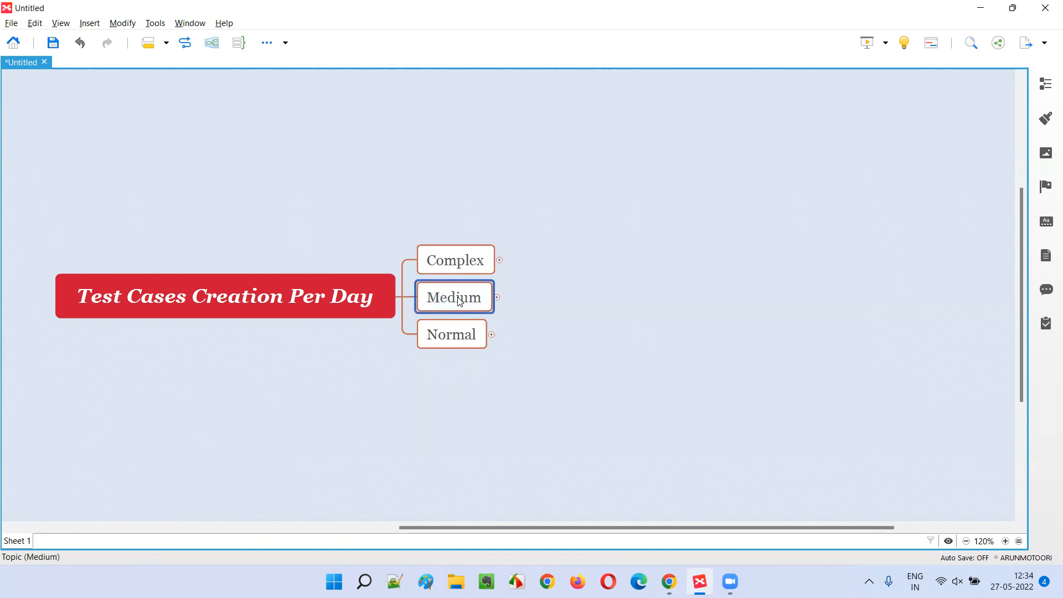
mouse_move(609, 347)
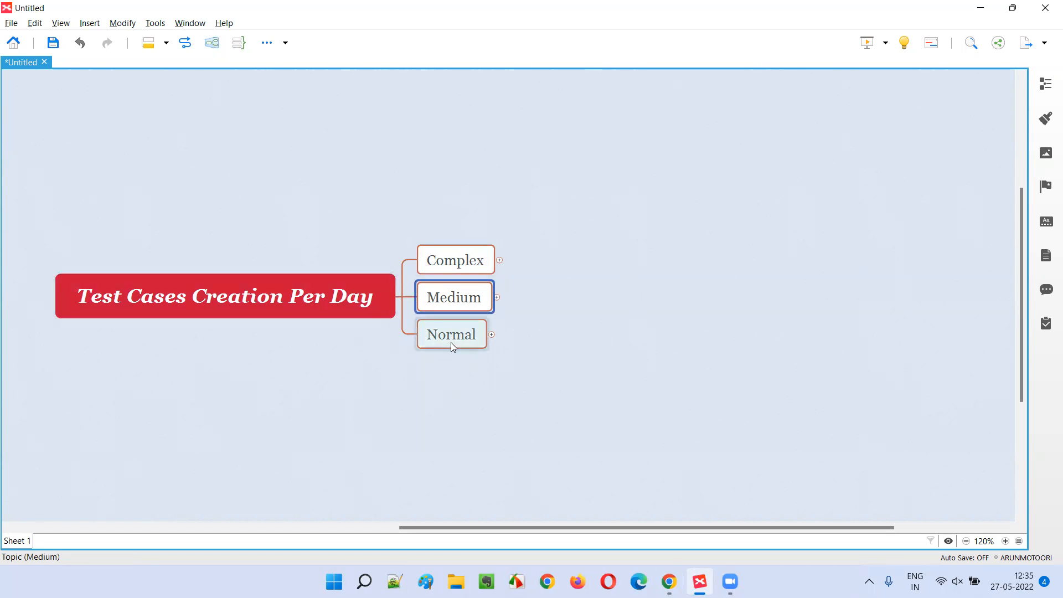
click(451, 334)
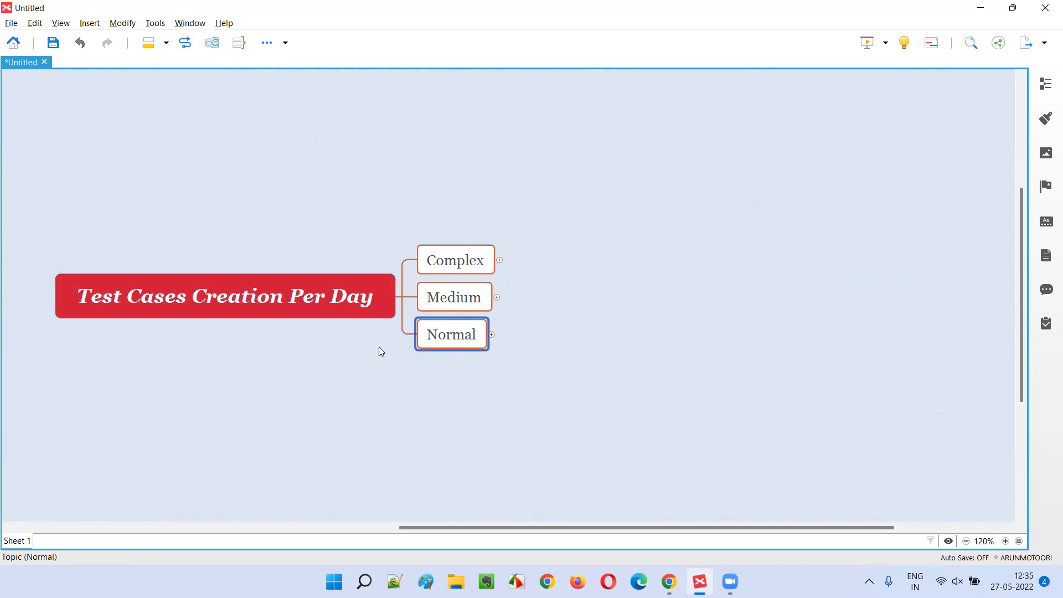
mouse_move(396, 295)
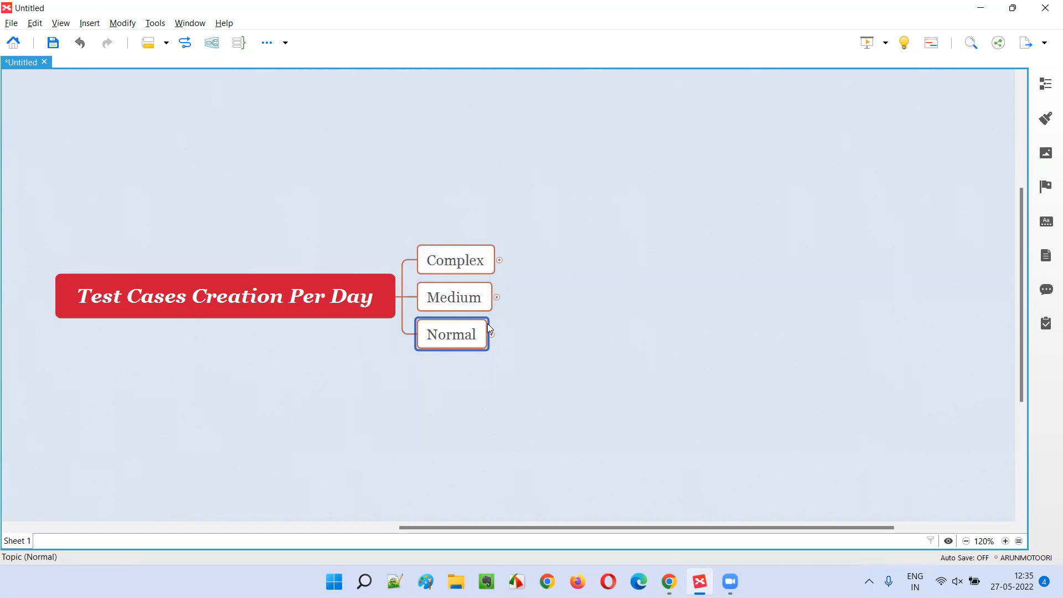
click(456, 259)
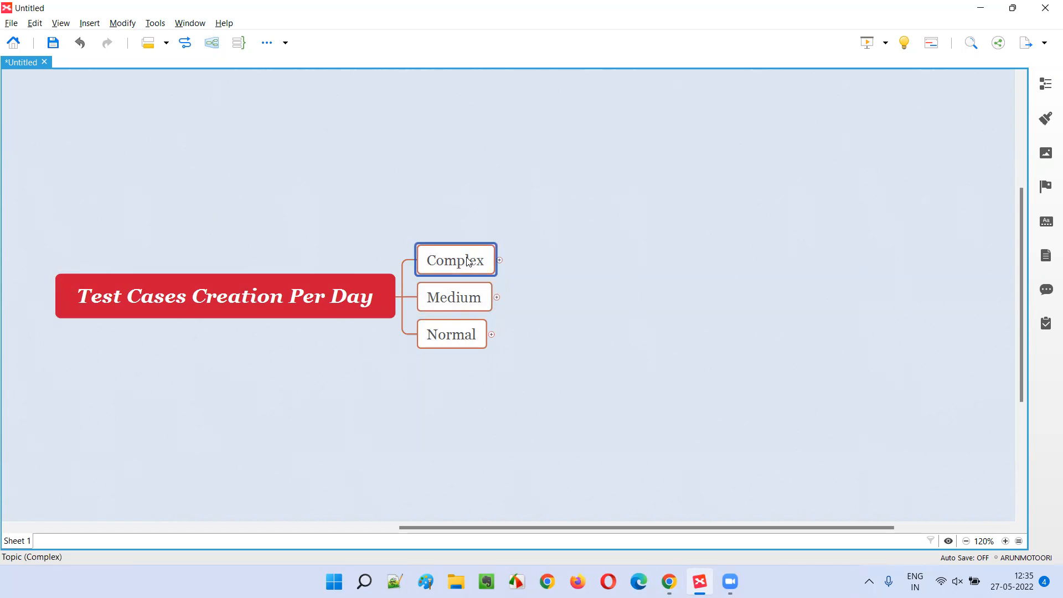
mouse_move(498, 262)
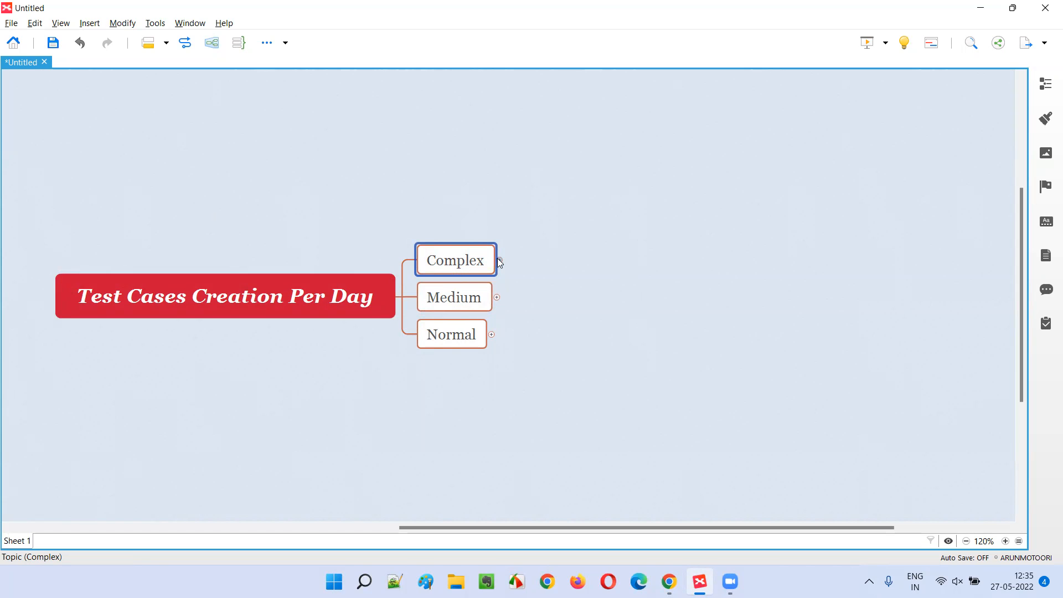
Add '4 to 7 Test Cases' under Complex and '10 to 15 Test Cases' under Medium
click(497, 261)
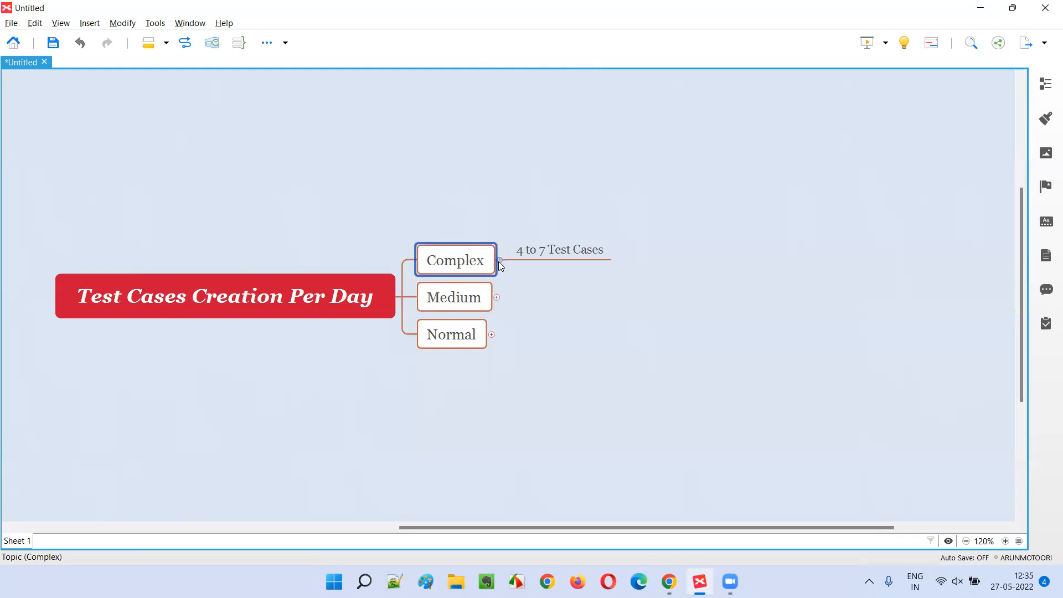
click(559, 248)
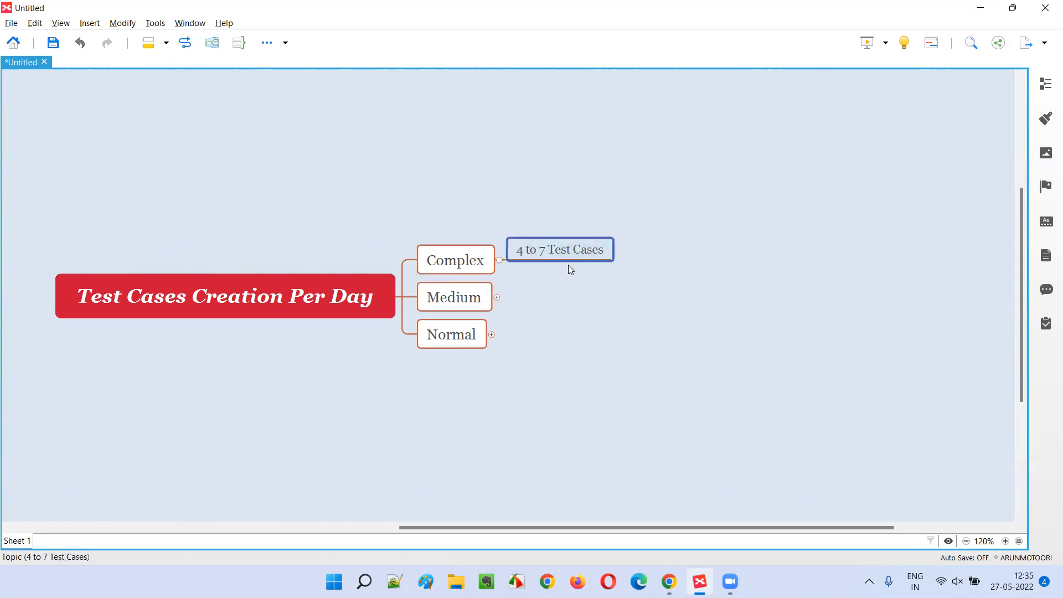
mouse_move(571, 263)
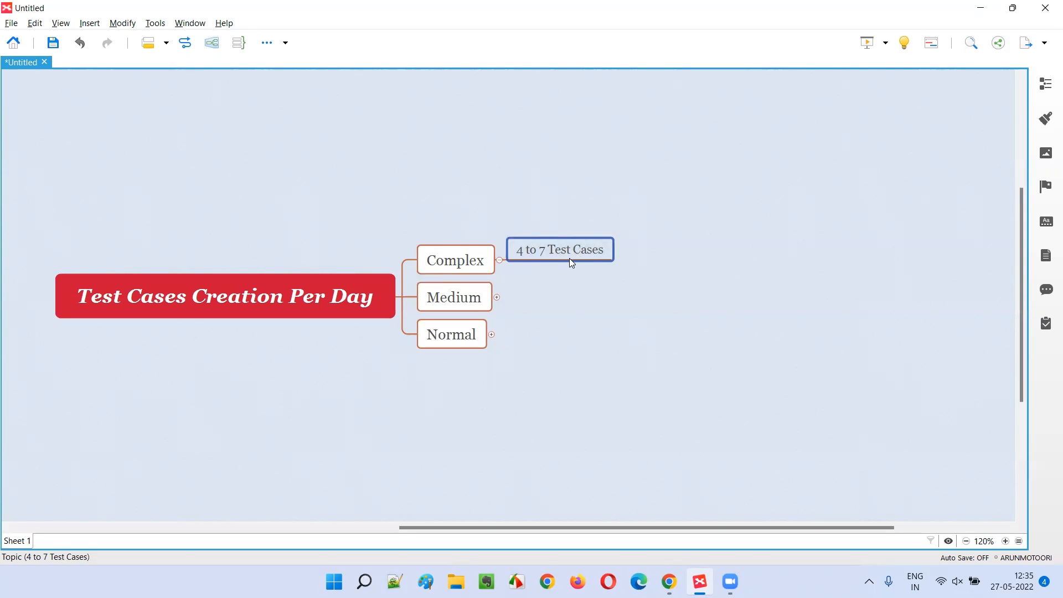
click(453, 297)
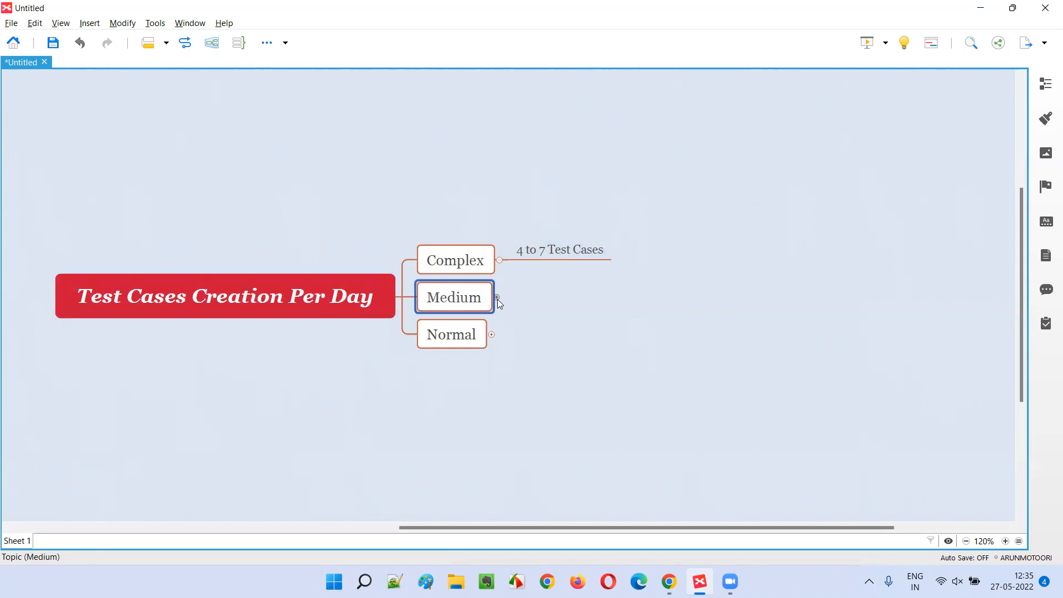
click(498, 300)
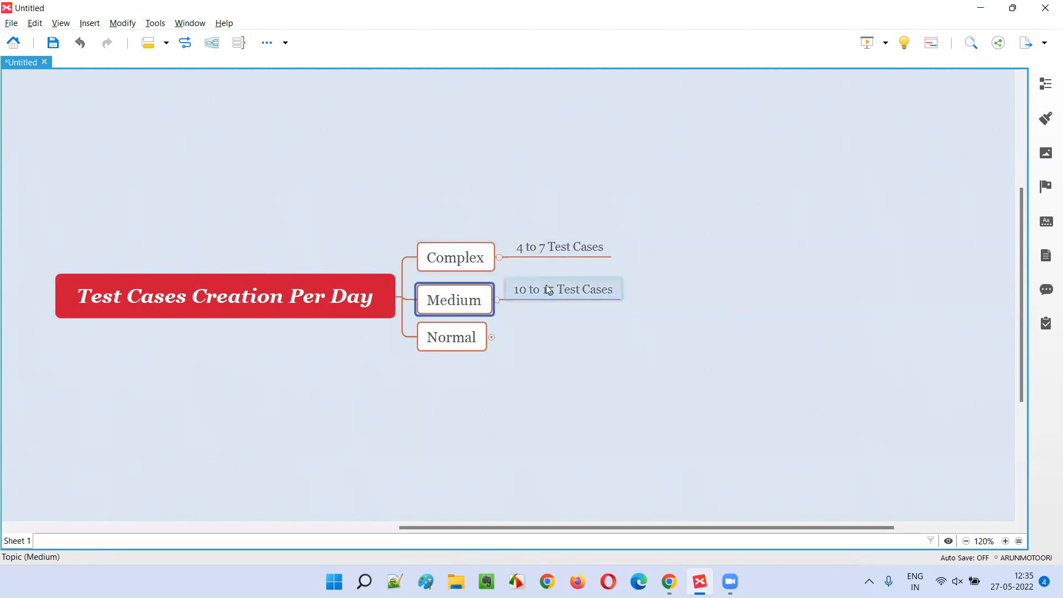
click(561, 289)
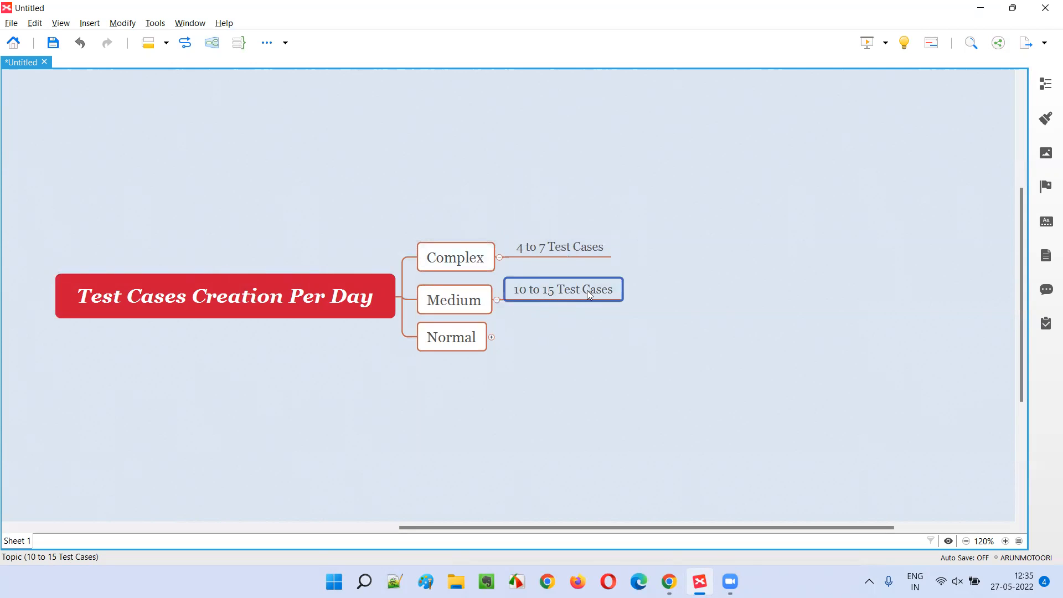
Add '20 to 30 Test Cases' under Normal, reselect the central topic and check the reference note
click(452, 337)
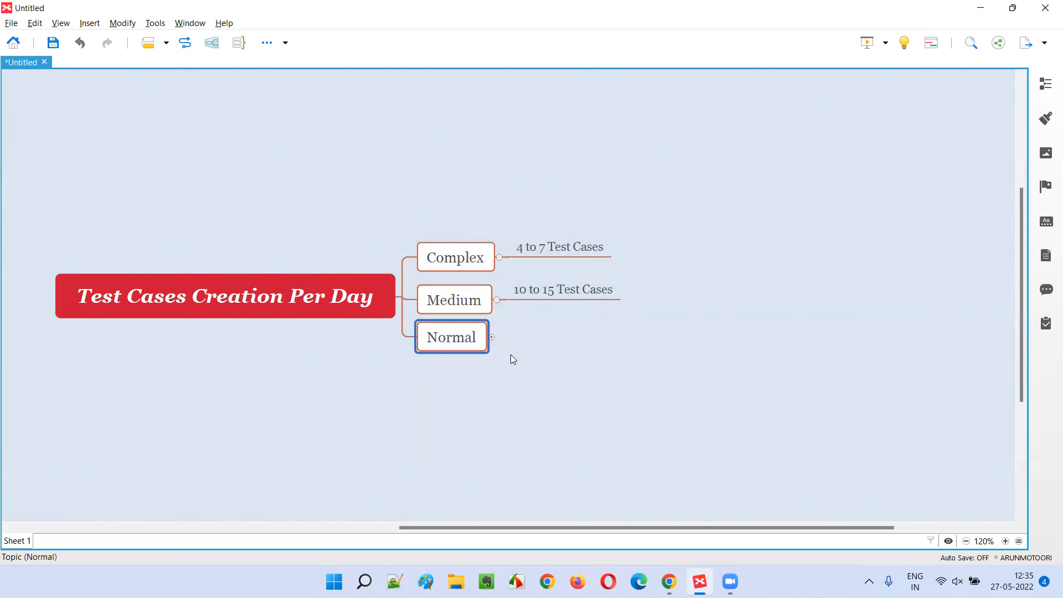
mouse_move(493, 341)
text(20 to 30 Test Cases)
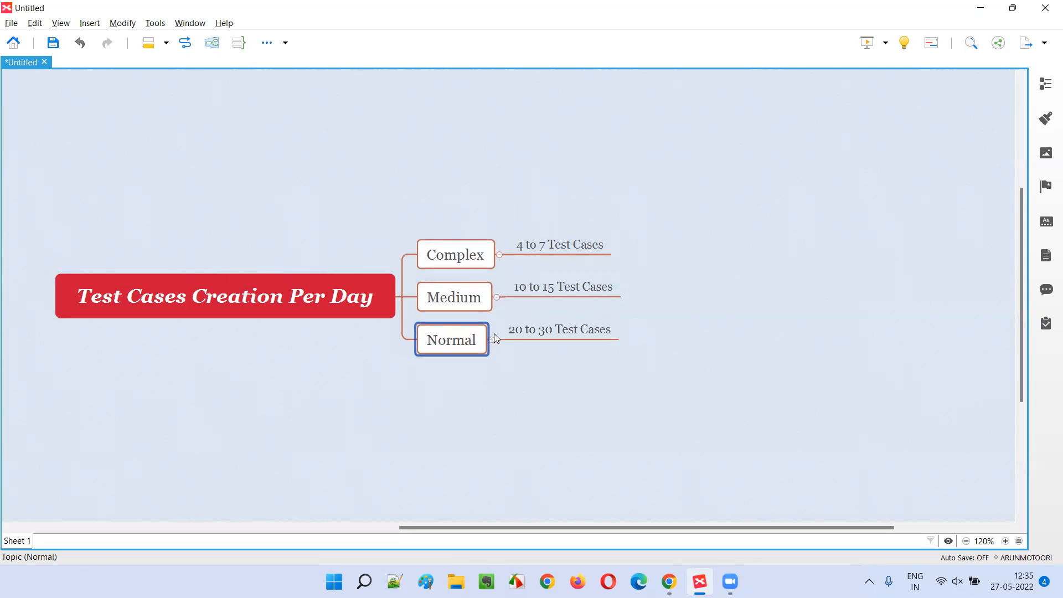
click(558, 329)
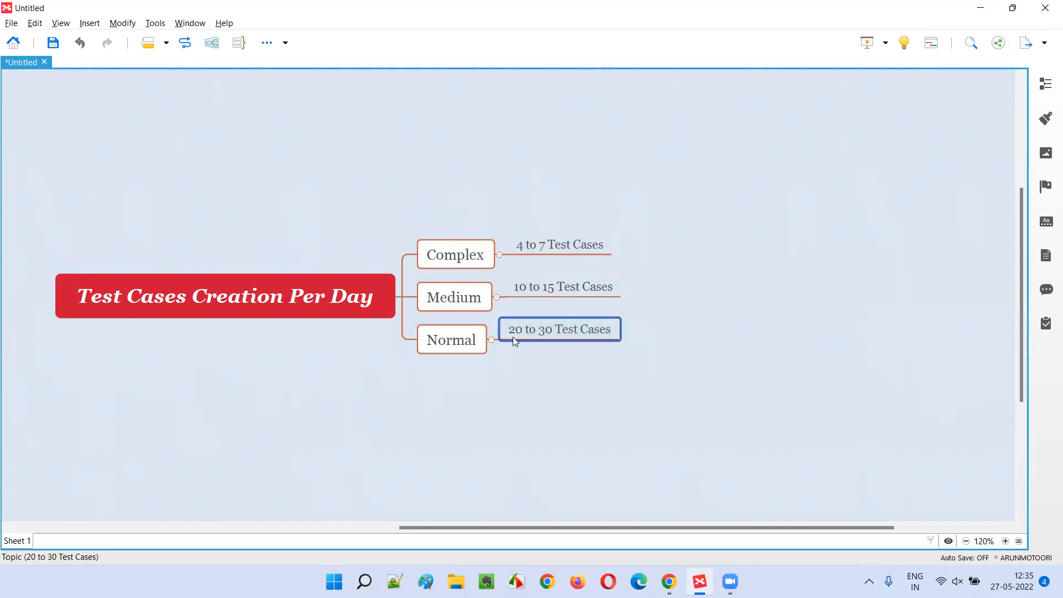
mouse_move(631, 344)
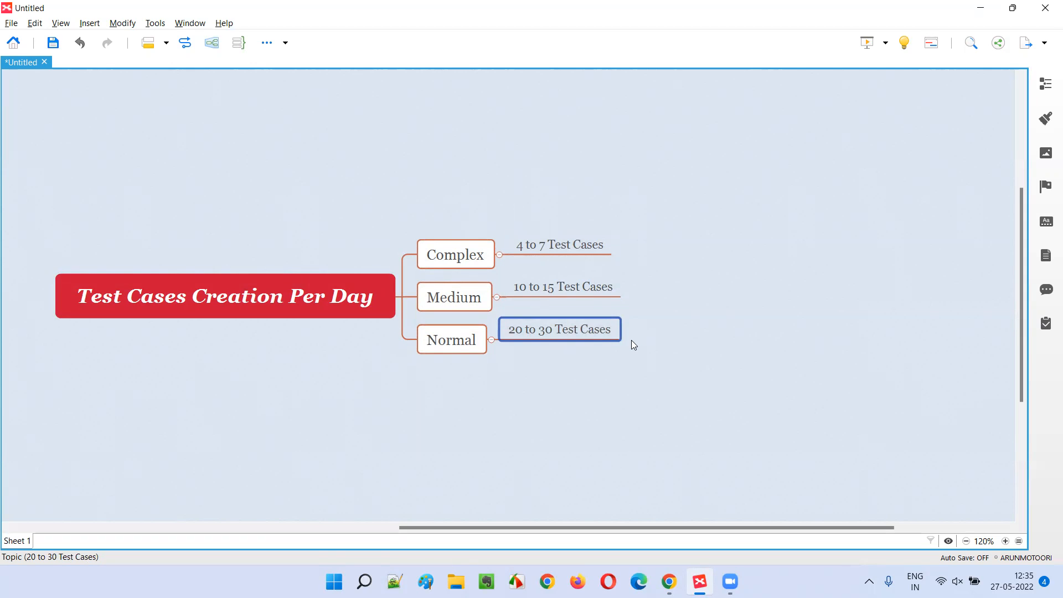
click(227, 295)
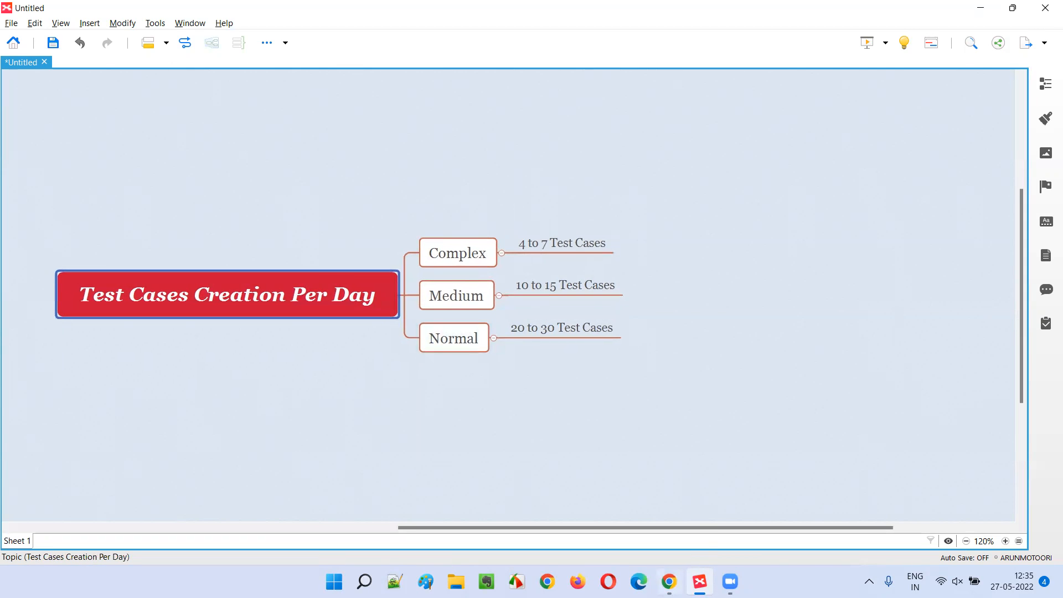
click(668, 582)
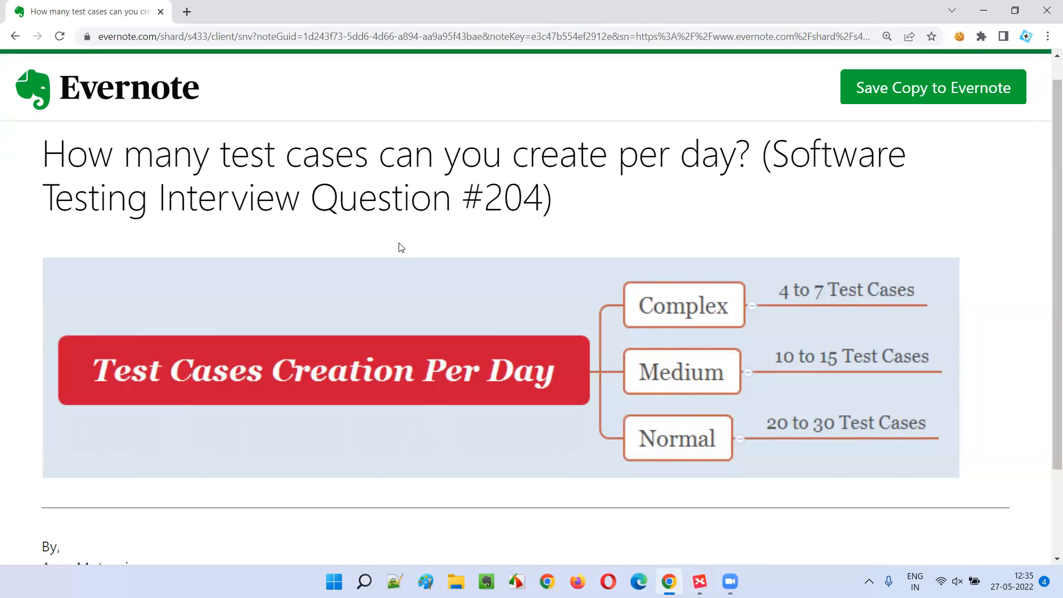
mouse_move(688, 228)
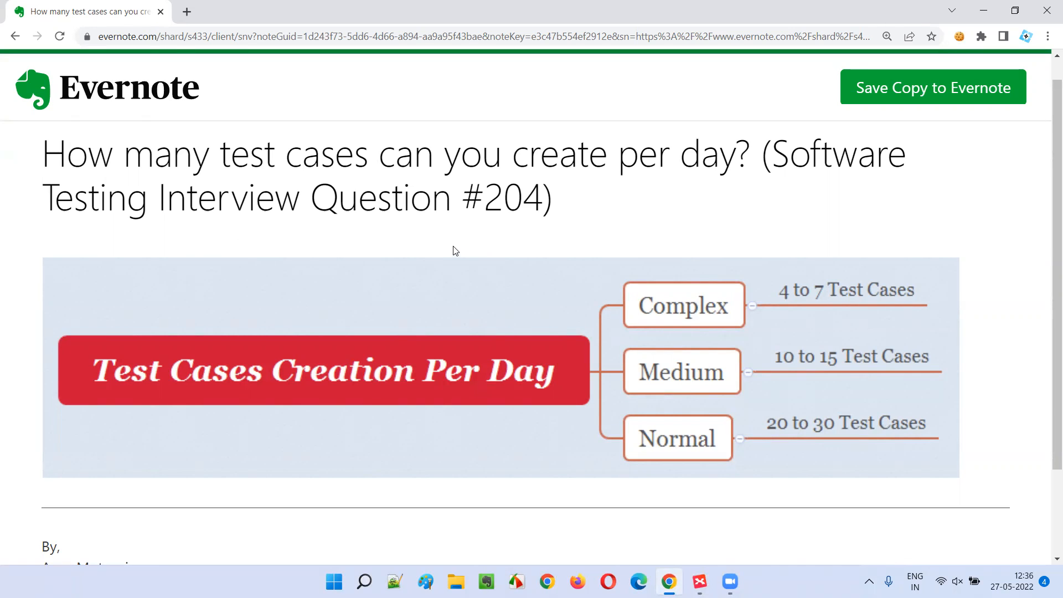
mouse_move(393, 67)
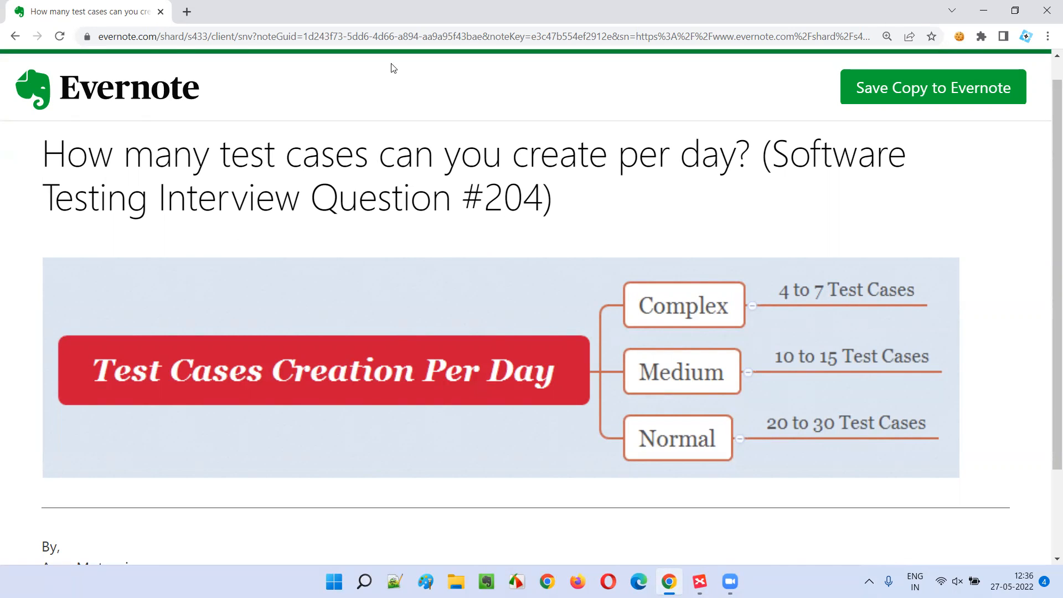